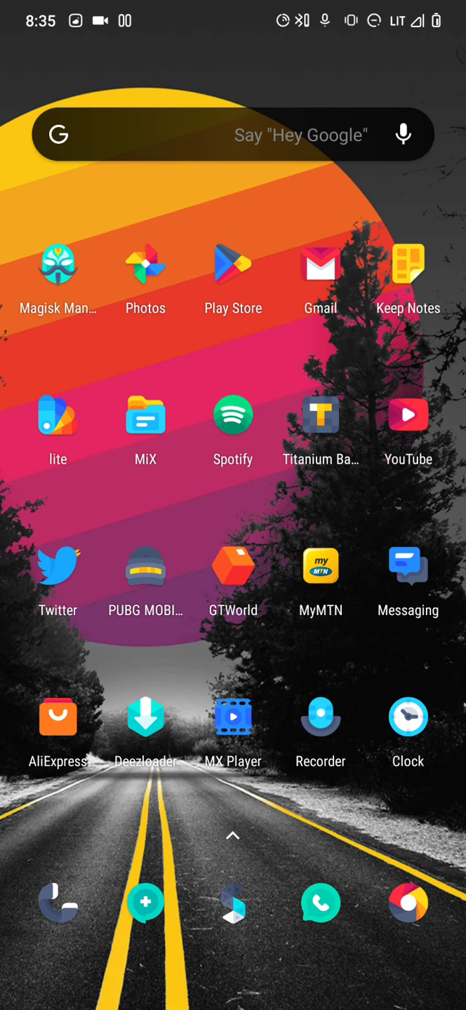
# Step: Launch Magisk Manager and open its navigation drawer
pyautogui.click(58, 267)
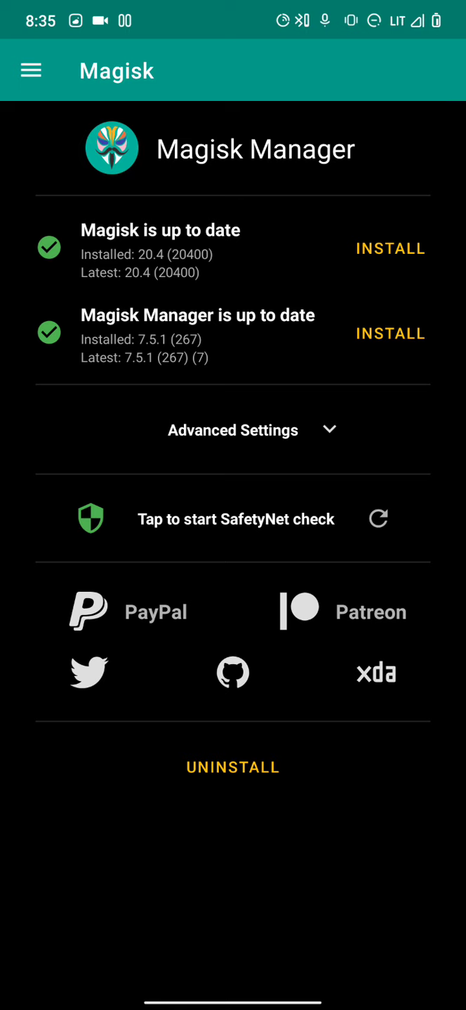
pyautogui.click(30, 70)
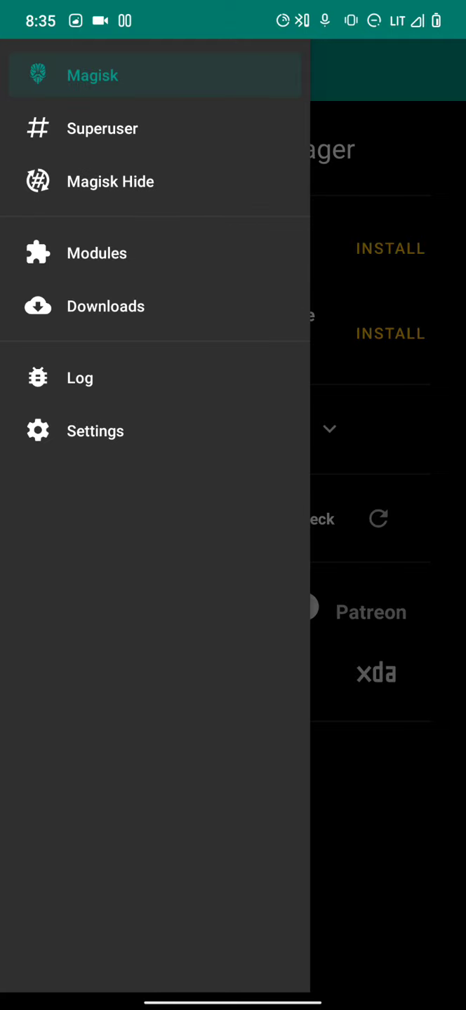
# Step: Go to the Magisk Hide app list and scroll through it
pyautogui.click(109, 181)
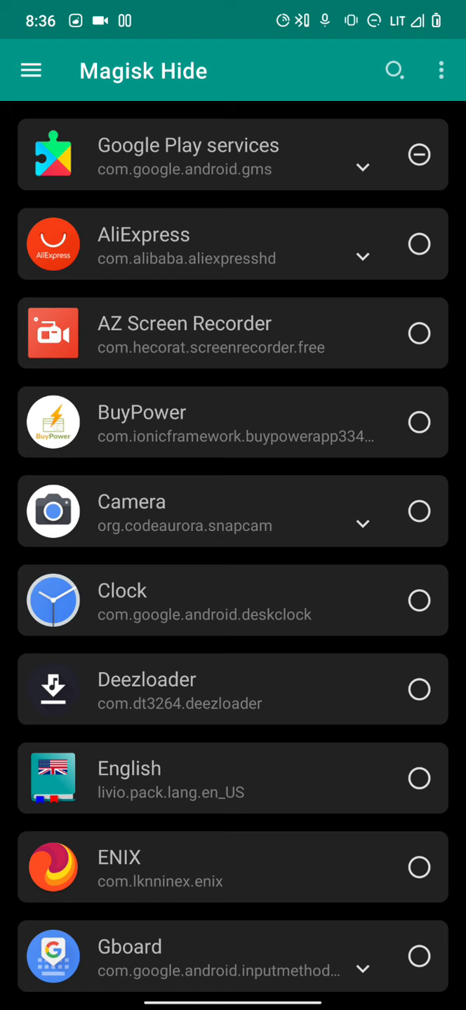
pyautogui.scroll(-3)
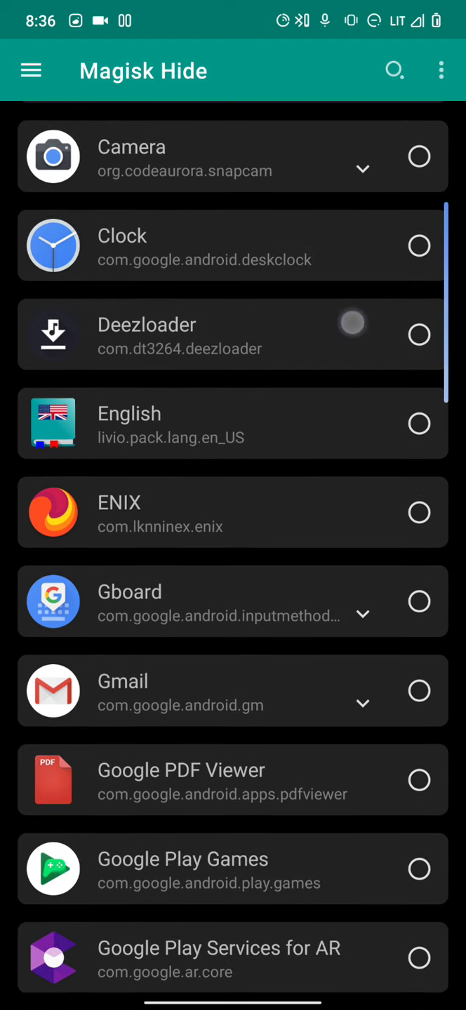
pyautogui.scroll(-3)
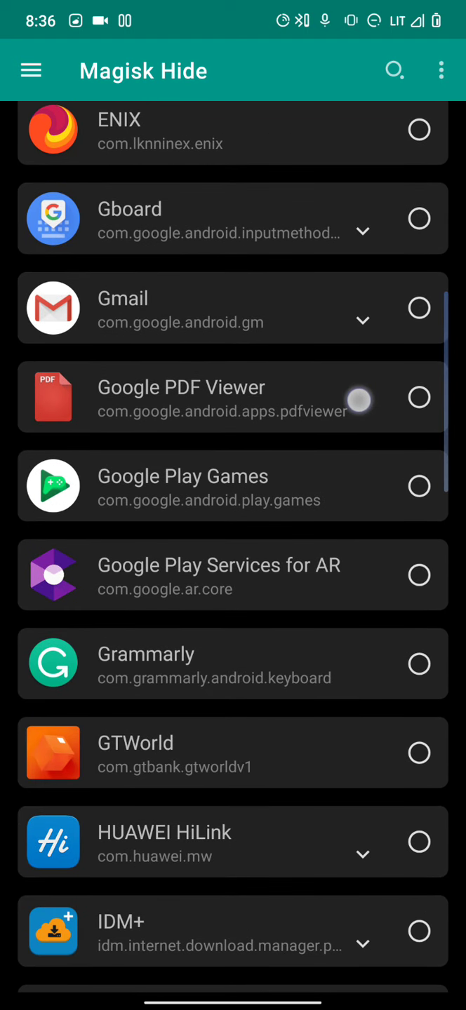
pyautogui.scroll(-3)
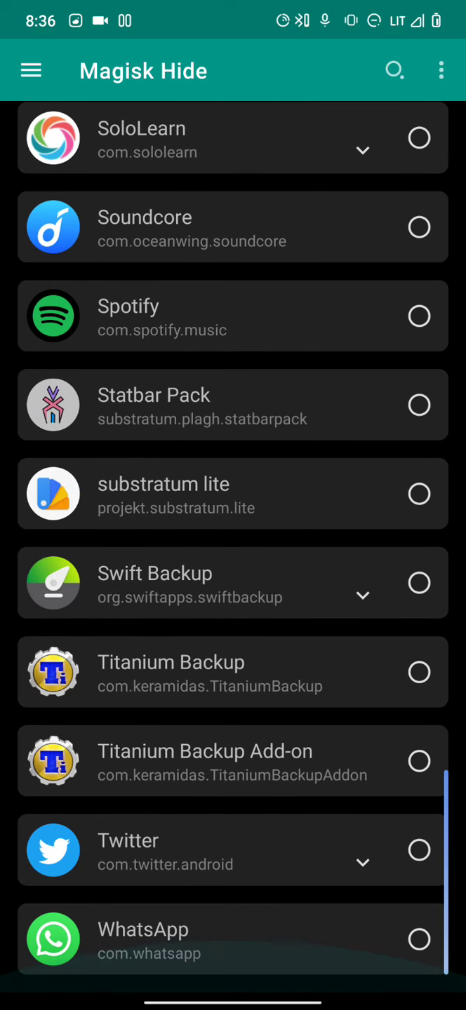
# Step: Toggle Show system apps on and back off, then scroll the list
pyautogui.click(439, 69)
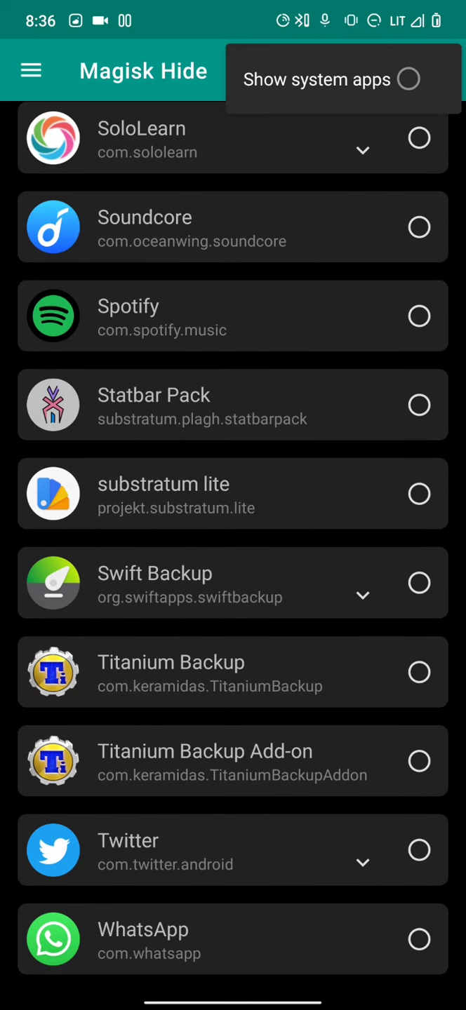
pyautogui.click(408, 80)
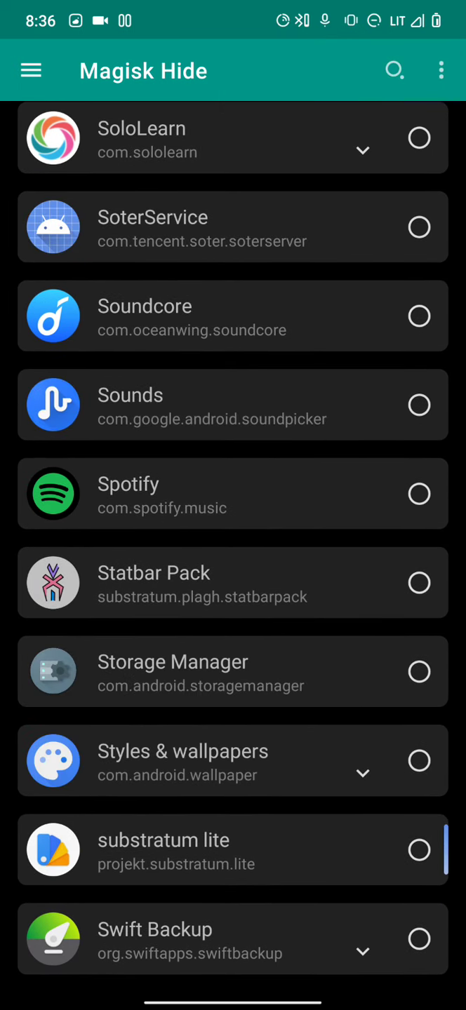
pyautogui.click(438, 69)
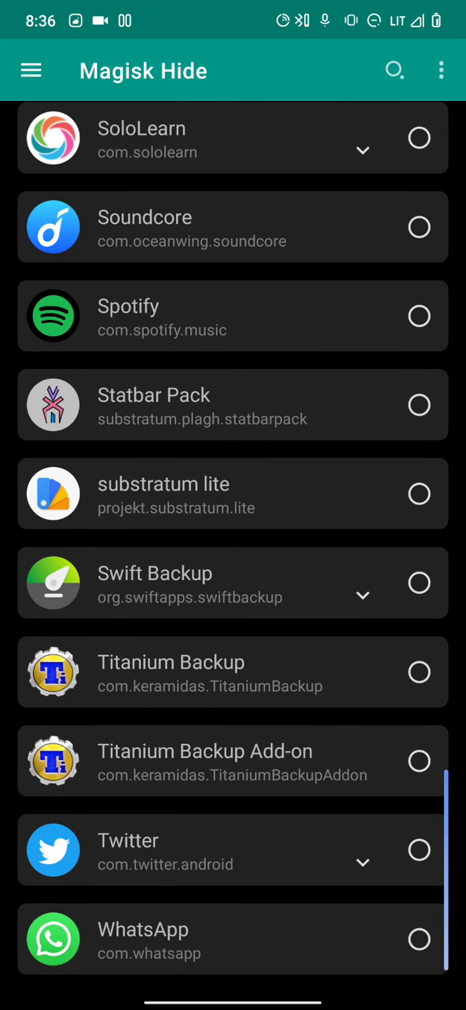
pyautogui.scroll(-3)
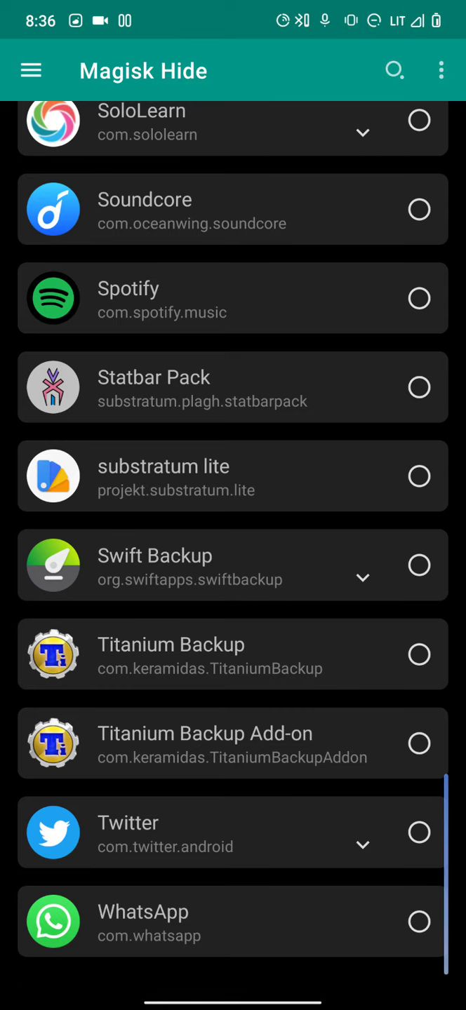
pyautogui.scroll(-3)
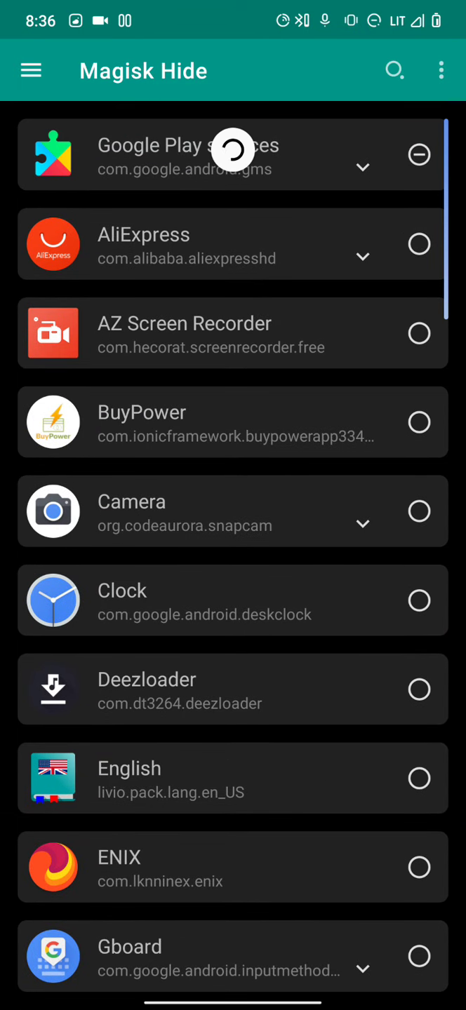
pyautogui.scroll(-3)
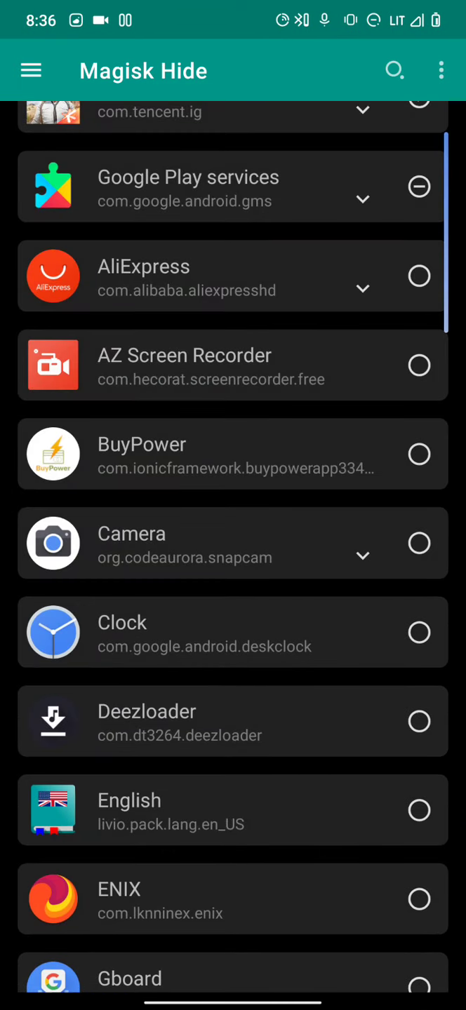
pyautogui.scroll(-3)
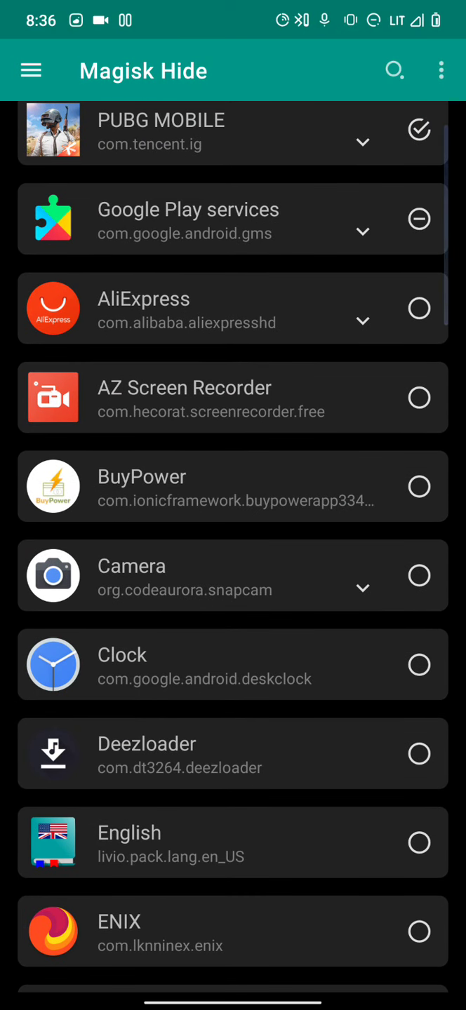
# Step: Scroll down and tick PUBG MOBILE's checkbox in the Magisk Hide list
pyautogui.scroll(-3)
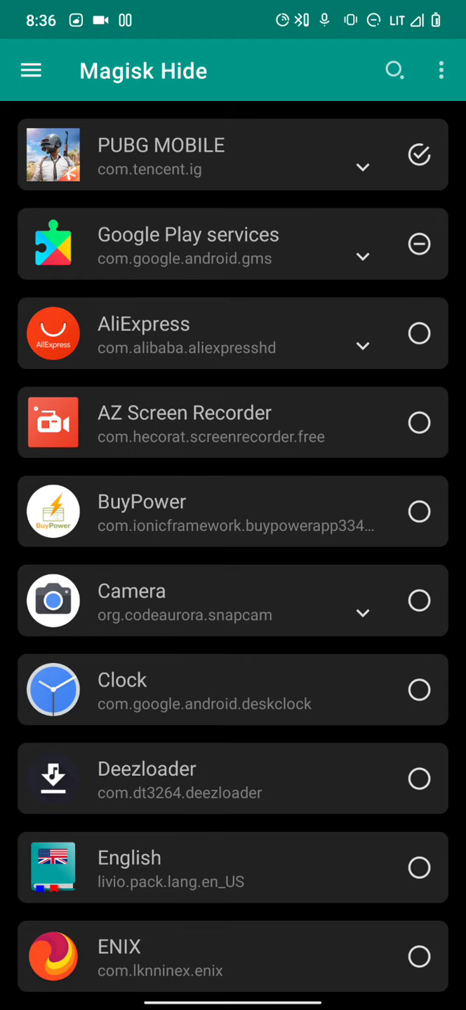
pyautogui.scroll(-3)
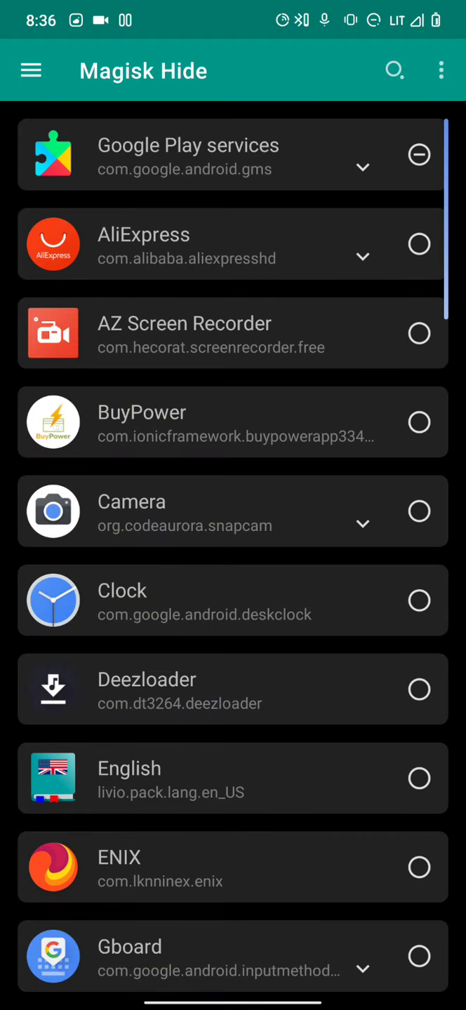
pyautogui.scroll(-3)
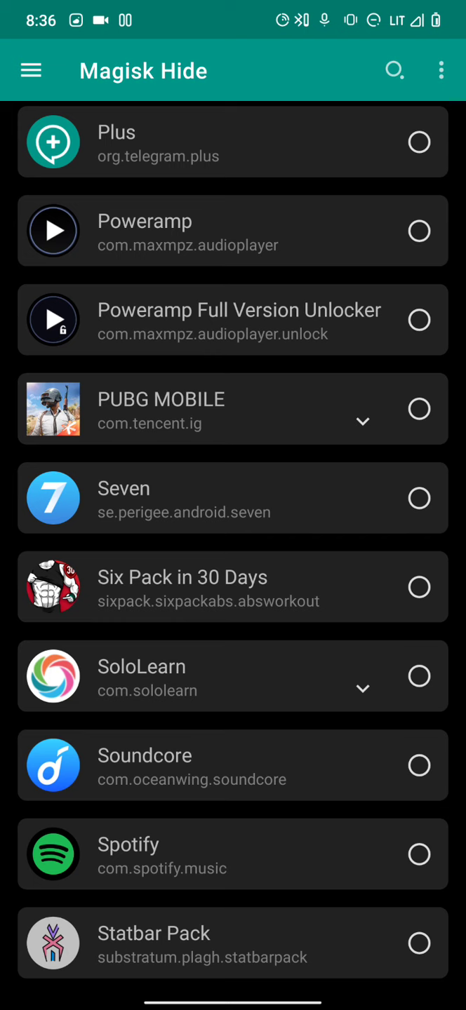
pyautogui.click(419, 408)
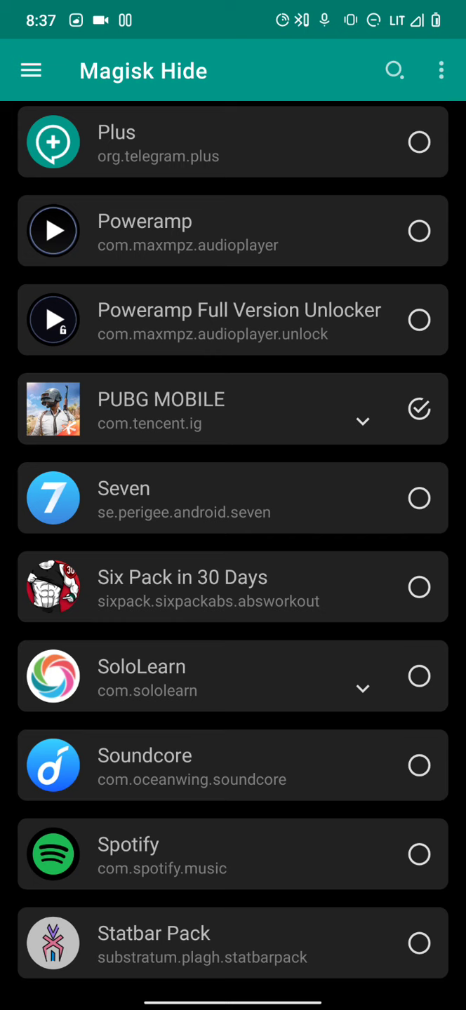
pyautogui.scroll(-3)
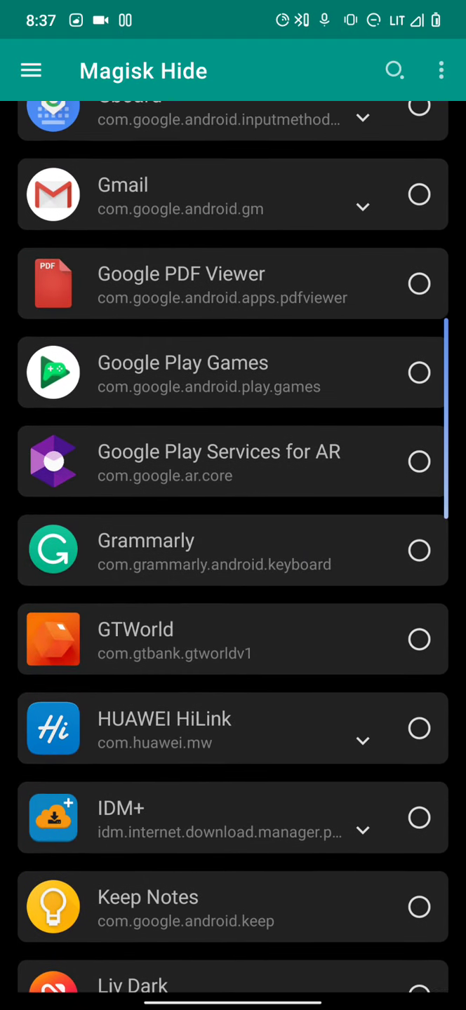
pyautogui.scroll(-3)
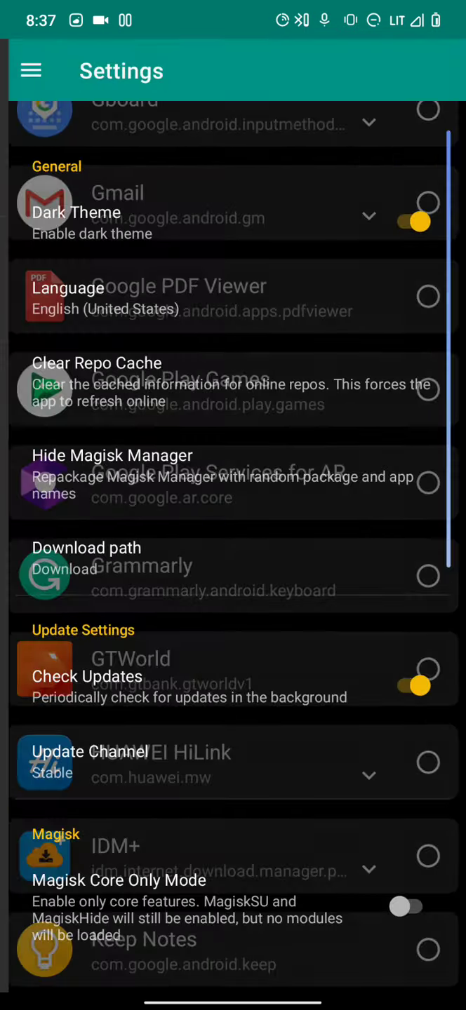
# Step: Turn on the Magisk Hide toggle in the Settings' Magisk section
pyautogui.scroll(-3)
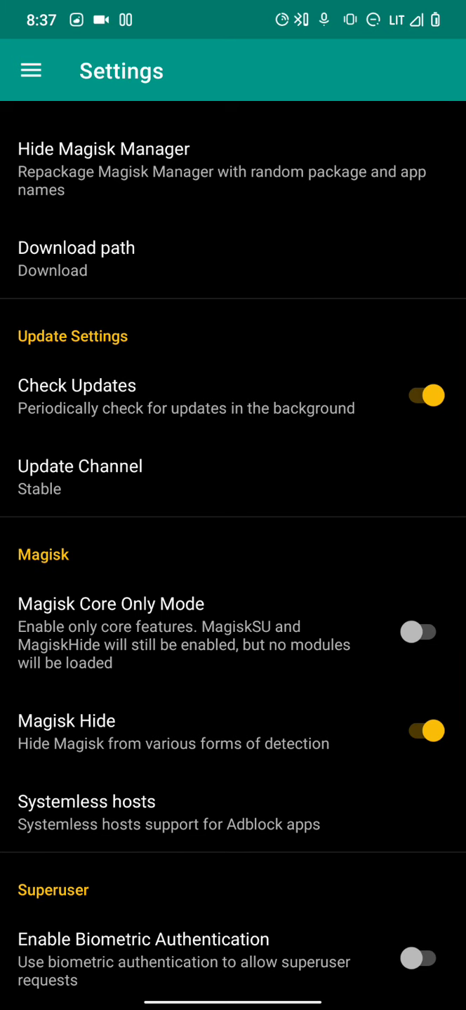
pyautogui.scroll(-3)
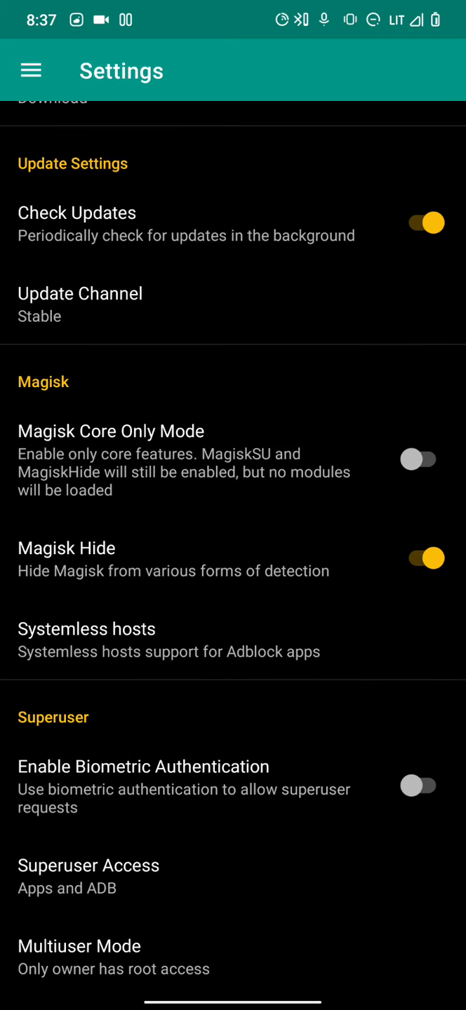
pyautogui.click(224, 576)
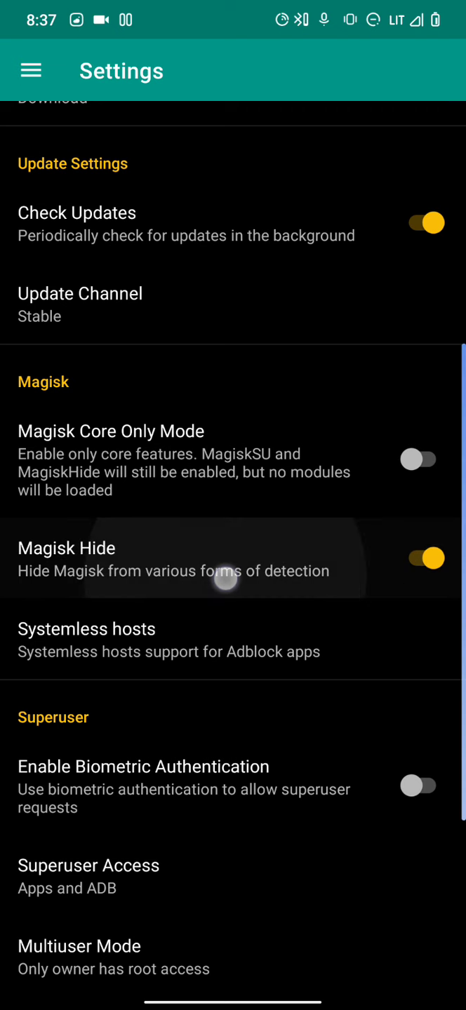
pyautogui.scroll(-3)
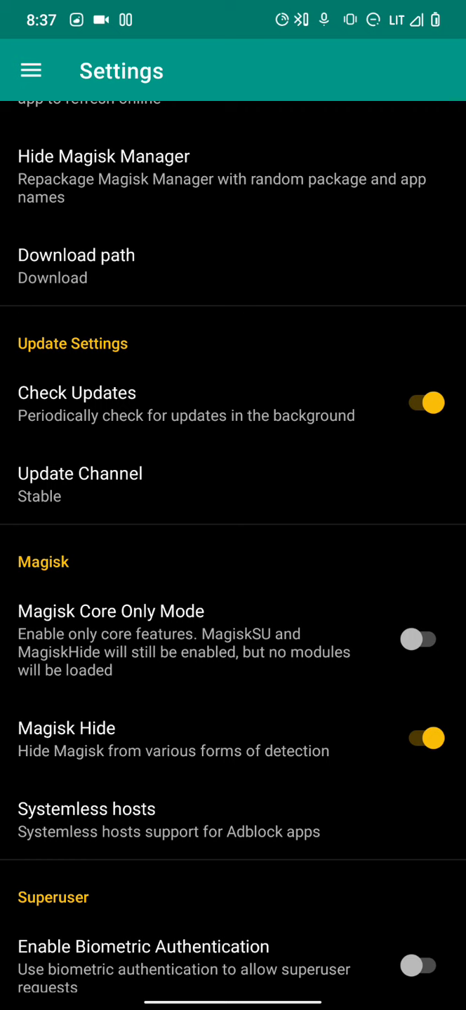
pyautogui.scroll(-3)
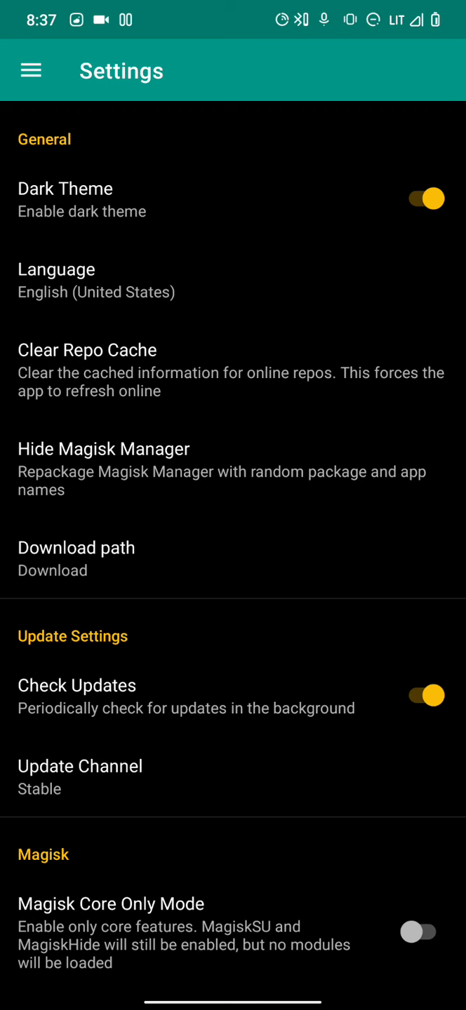
# Step: Hide Magisk Manager by repackaging it with the app name 'Manager'
pyautogui.click(210, 436)
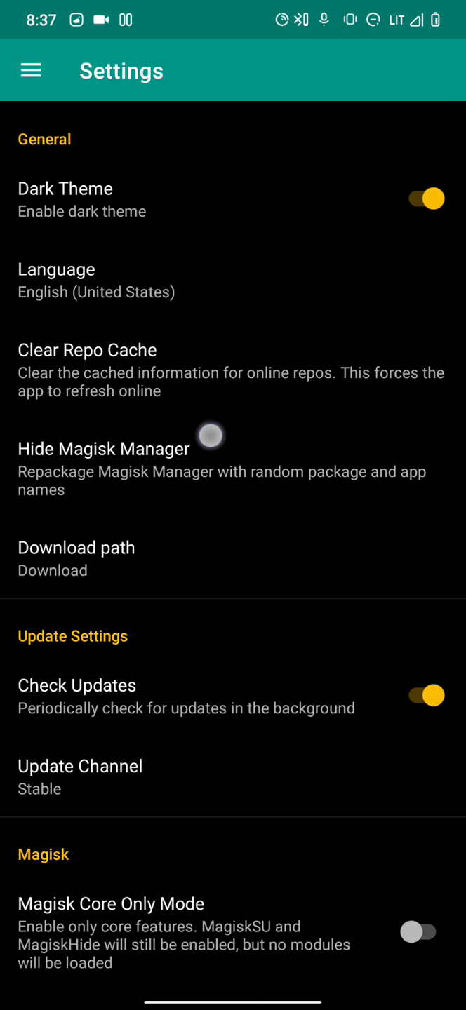
pyautogui.click(210, 436)
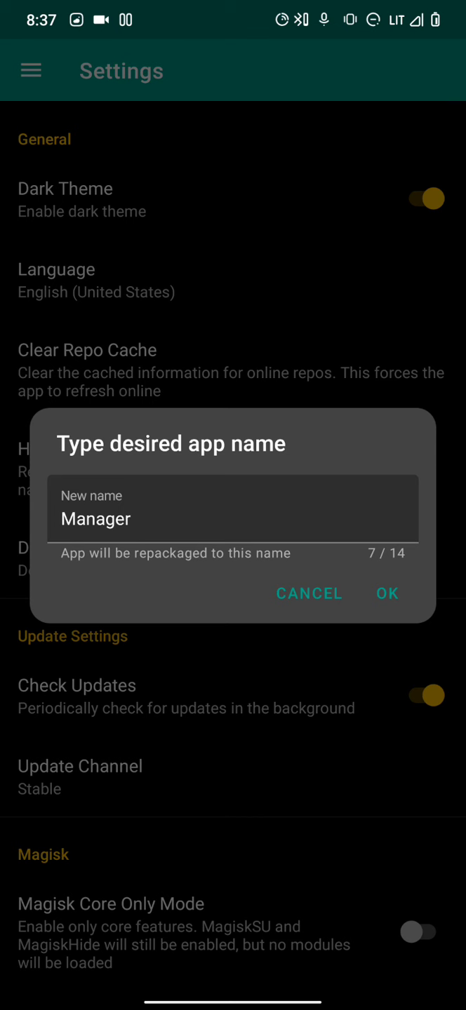
pyautogui.click(386, 593)
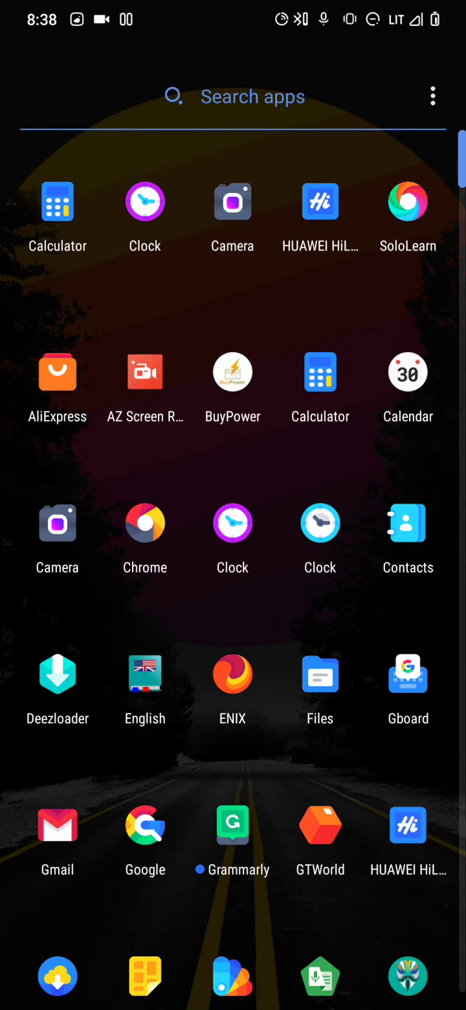
# Step: Open the repackaged Magisk app from the launcher's app drawer
pyautogui.scroll(-3)
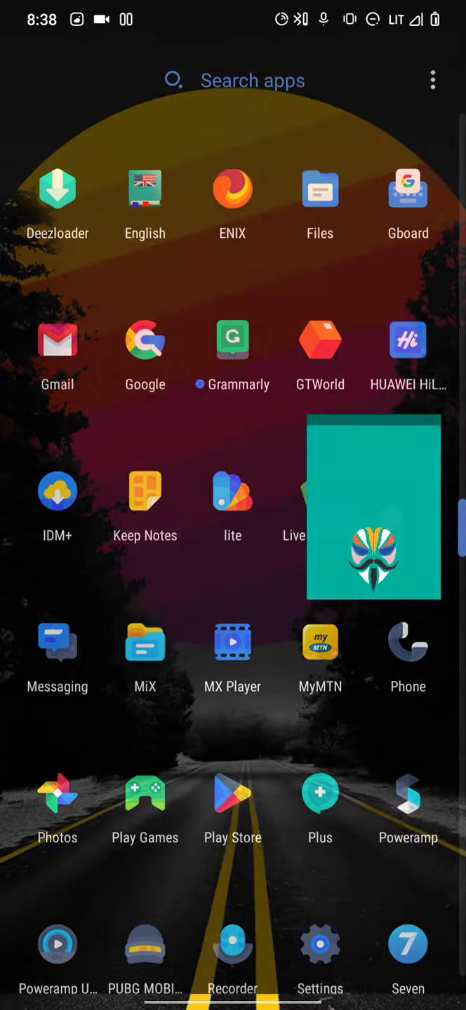
pyautogui.click(374, 514)
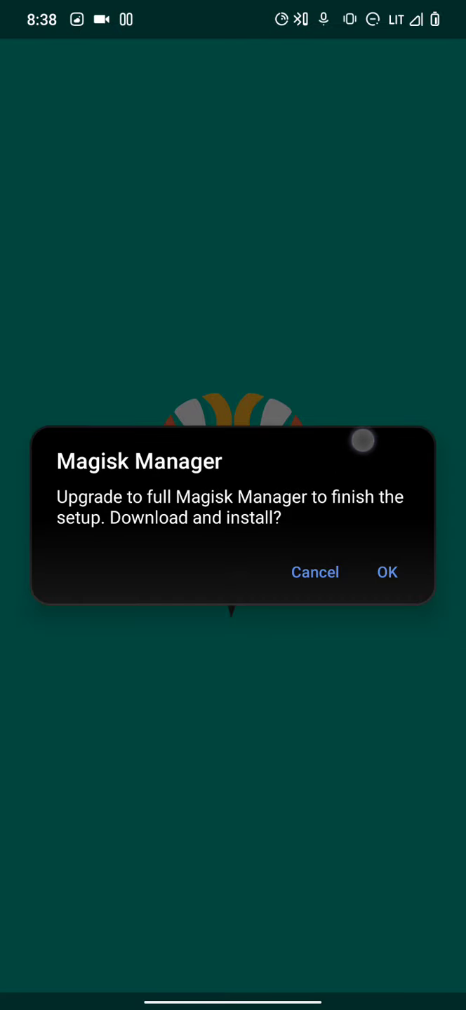
# Step: Accept the Upgrade to full Magisk Manager prompt to start the download
pyautogui.click(386, 571)
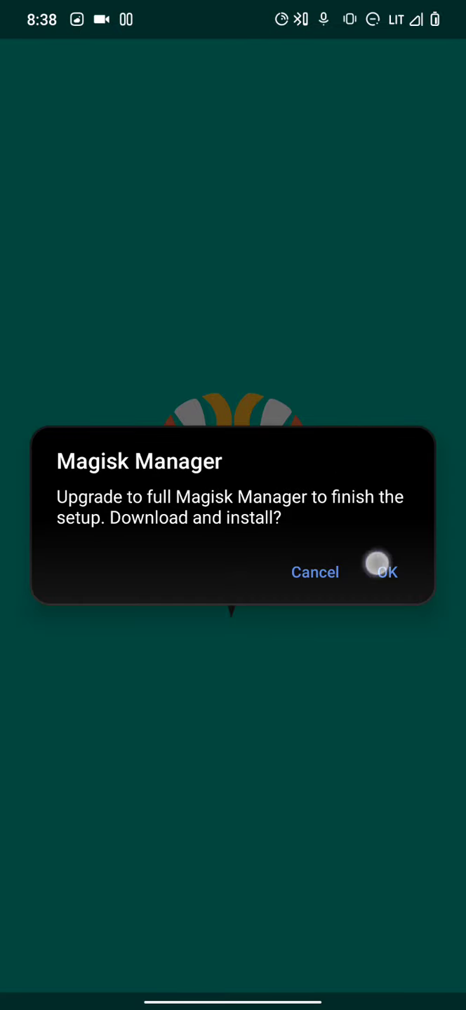
pyautogui.click(386, 571)
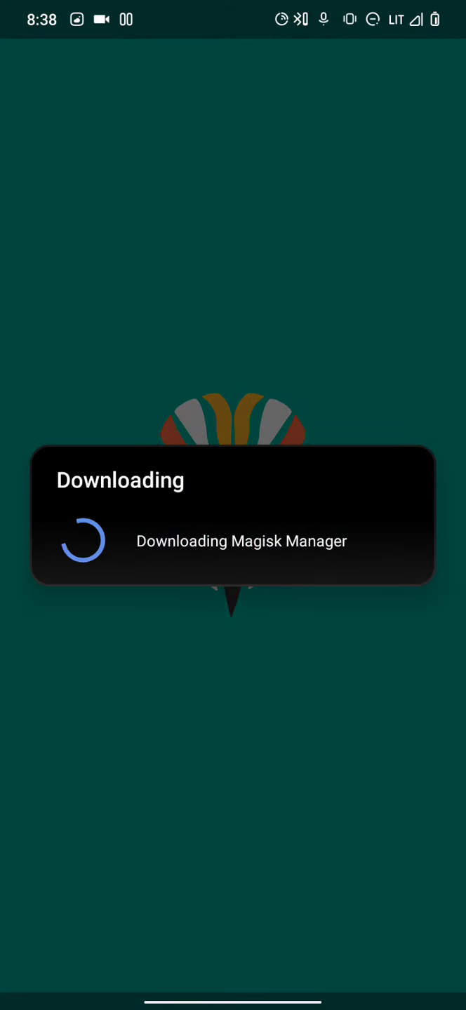